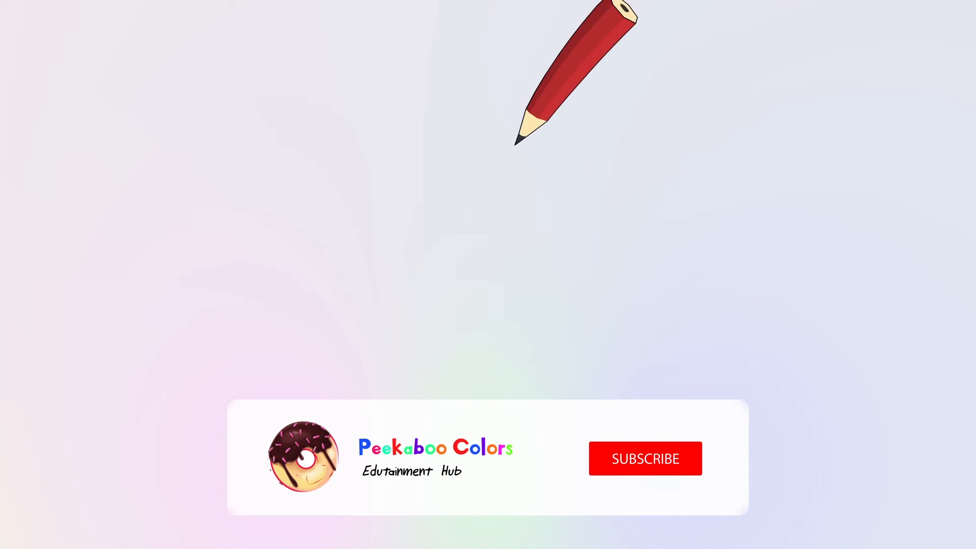
Play the outro until the pencil draws the egg outline and the banner reads SUBSCRIBED.
left_click(646, 459)
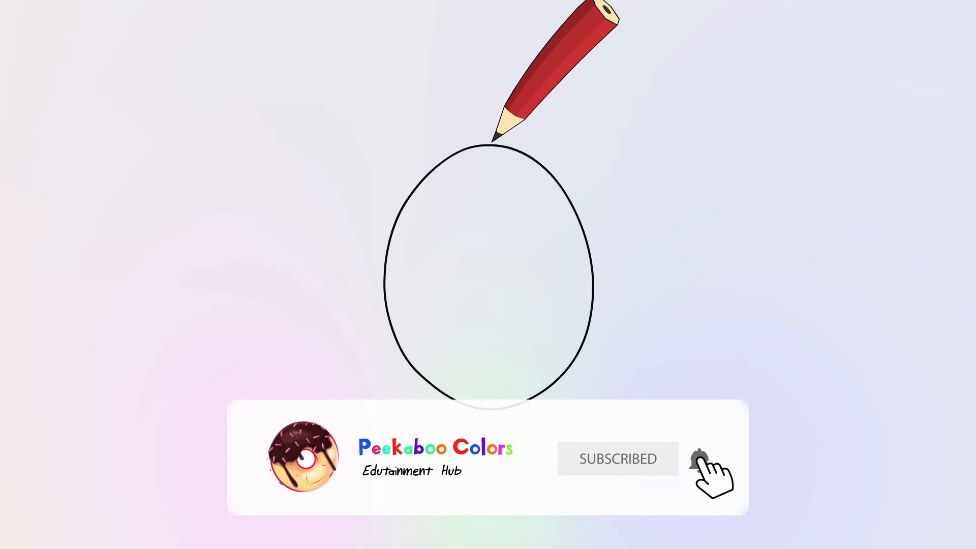